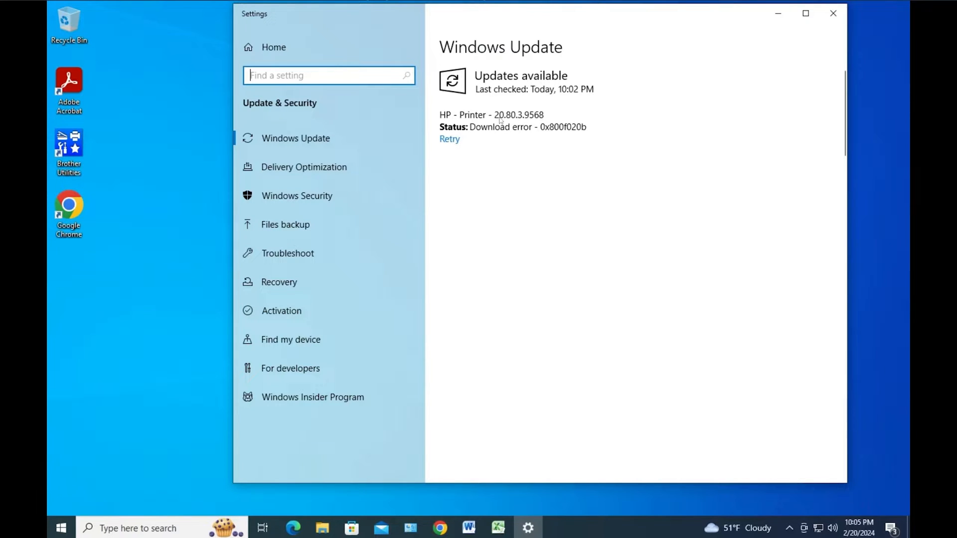
mouse_move(559, 132)
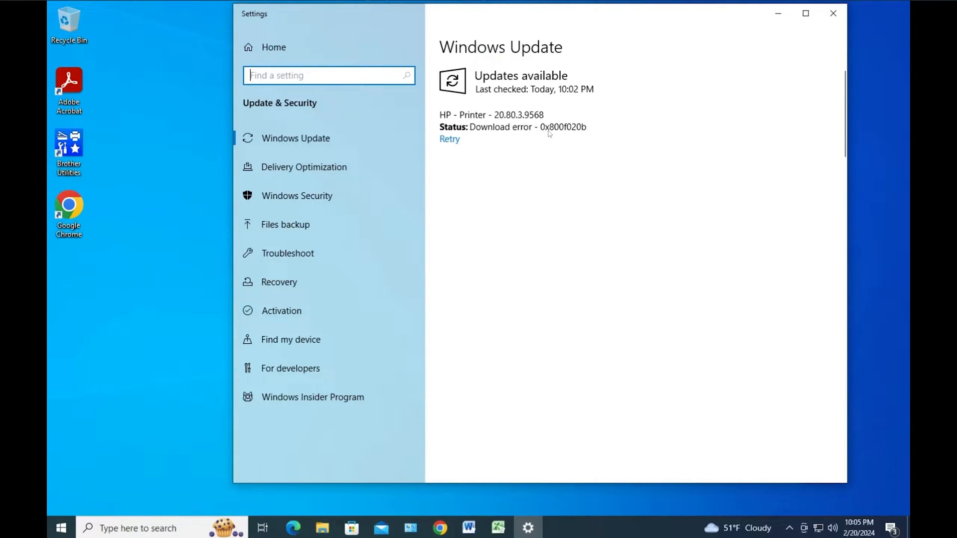
mouse_move(530, 129)
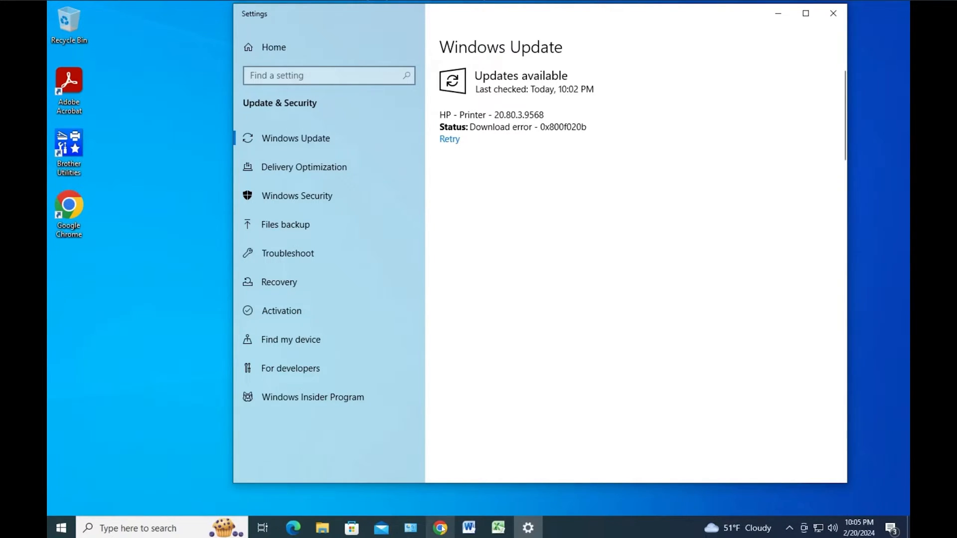
mouse_move(439, 528)
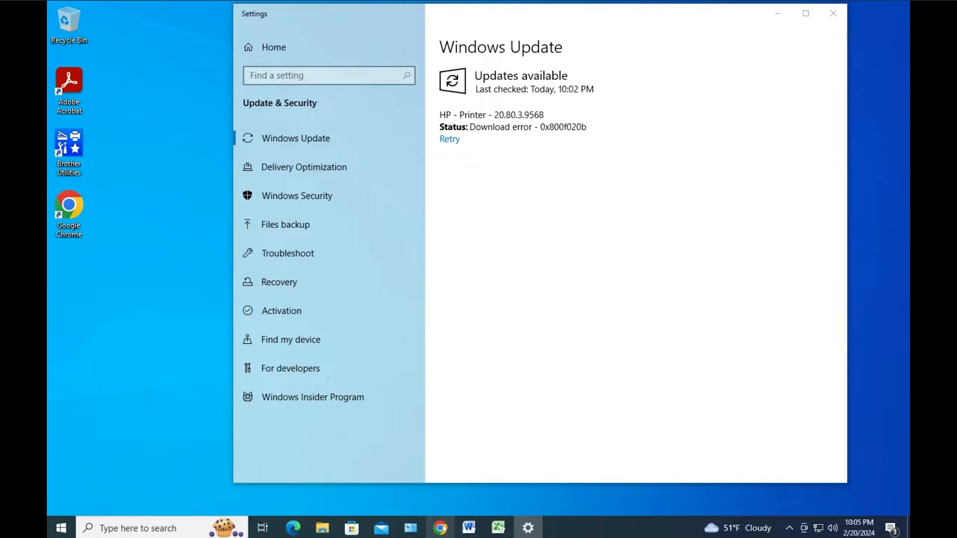
Step: Download and launch Microsoft's wushowhide.diagcab Show or hide updates troubleshooter through Chrome
click(439, 528)
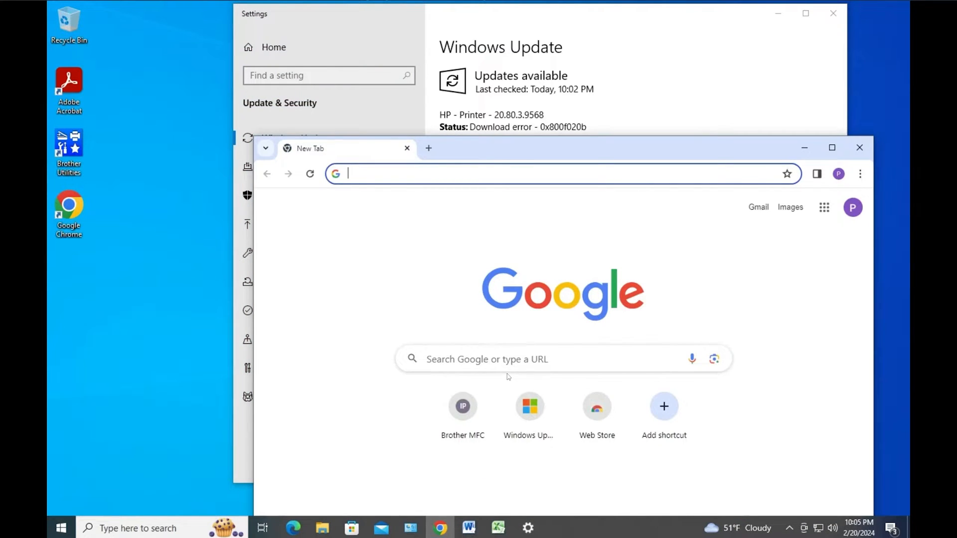
click(549, 173)
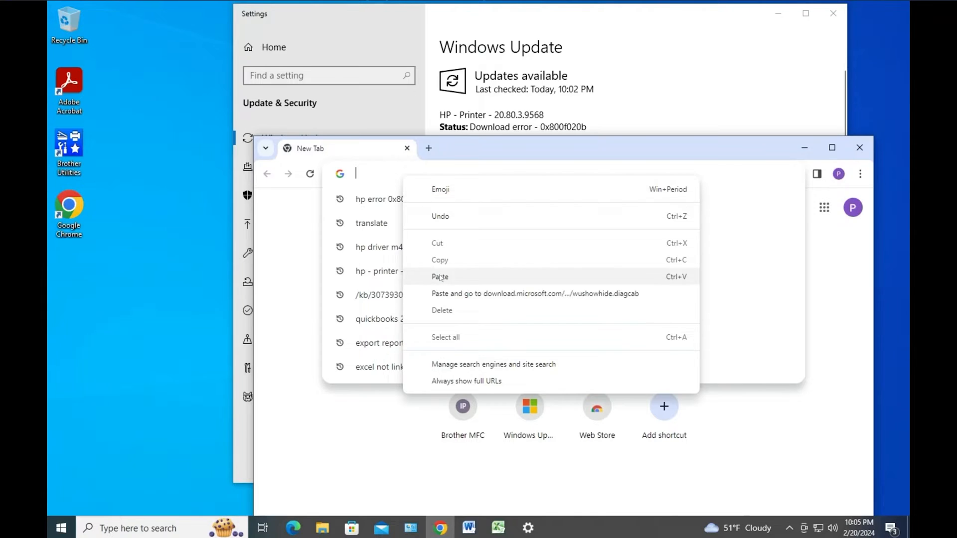
click(440, 276)
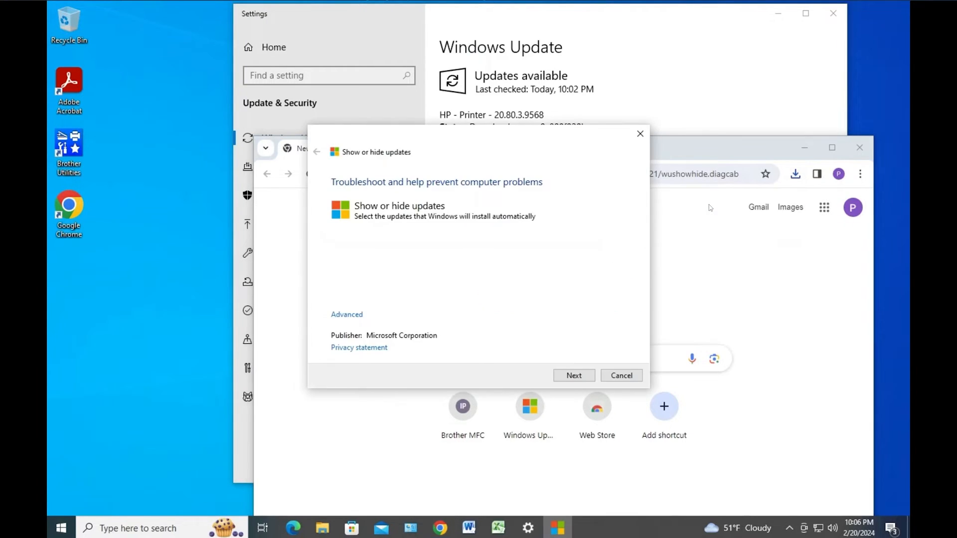
mouse_move(596, 203)
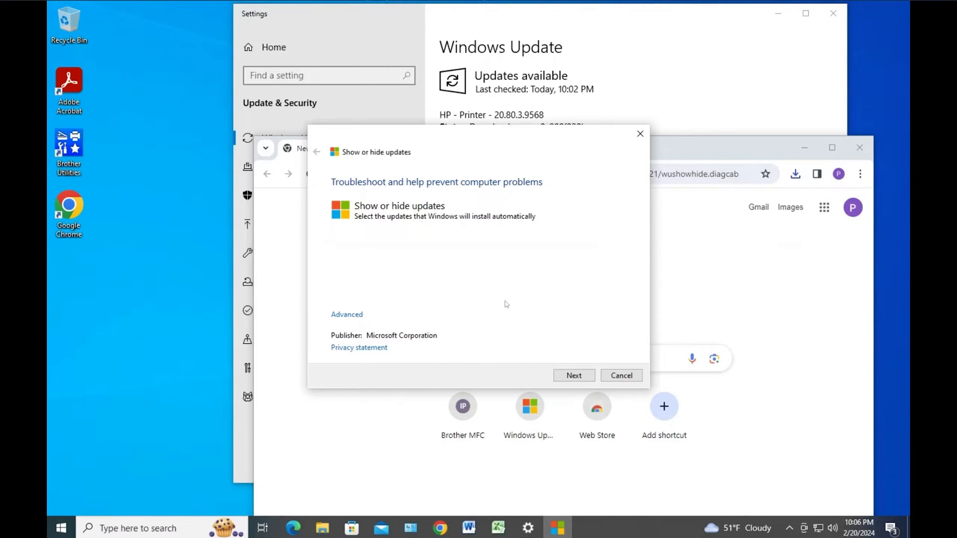
mouse_move(570, 362)
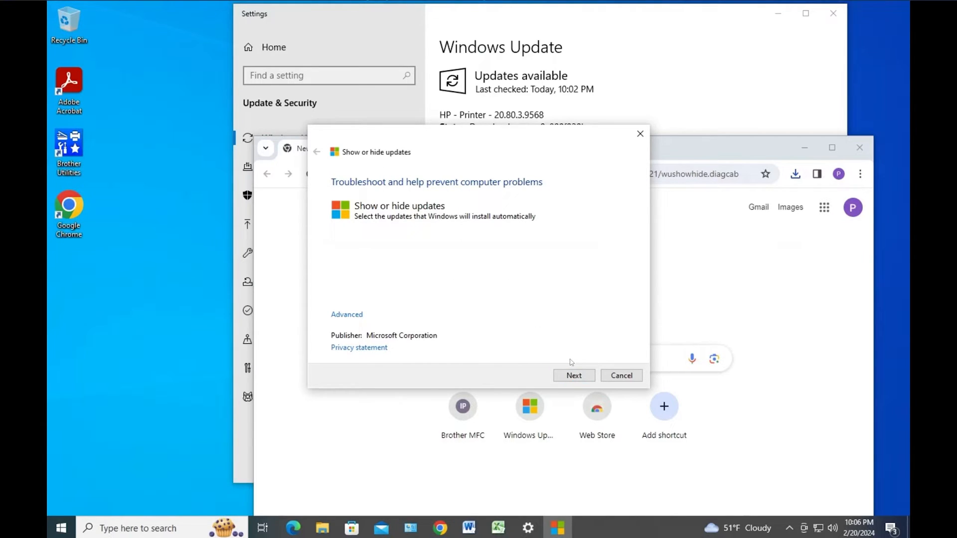
Step: Start the troubleshooter's scan that detects problems and searches for updates
click(573, 375)
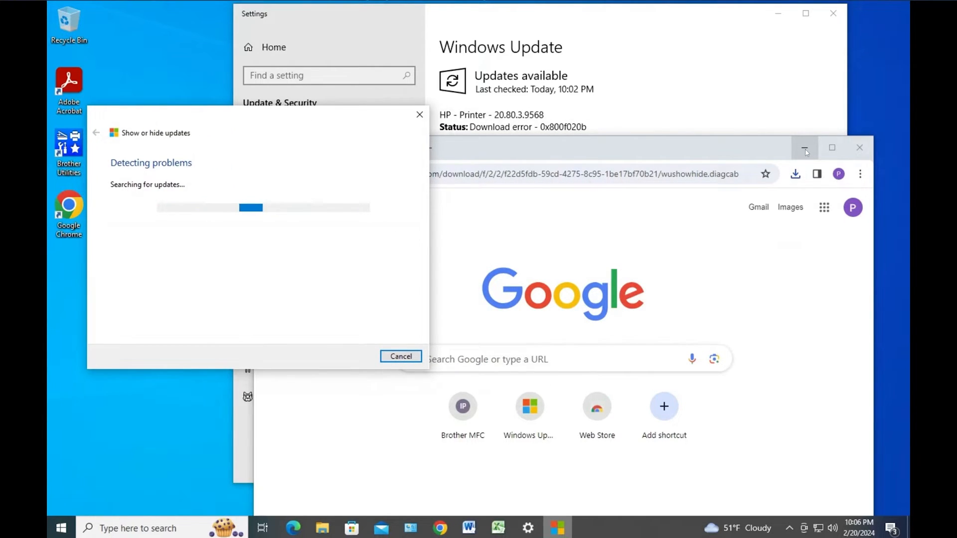
mouse_move(804, 147)
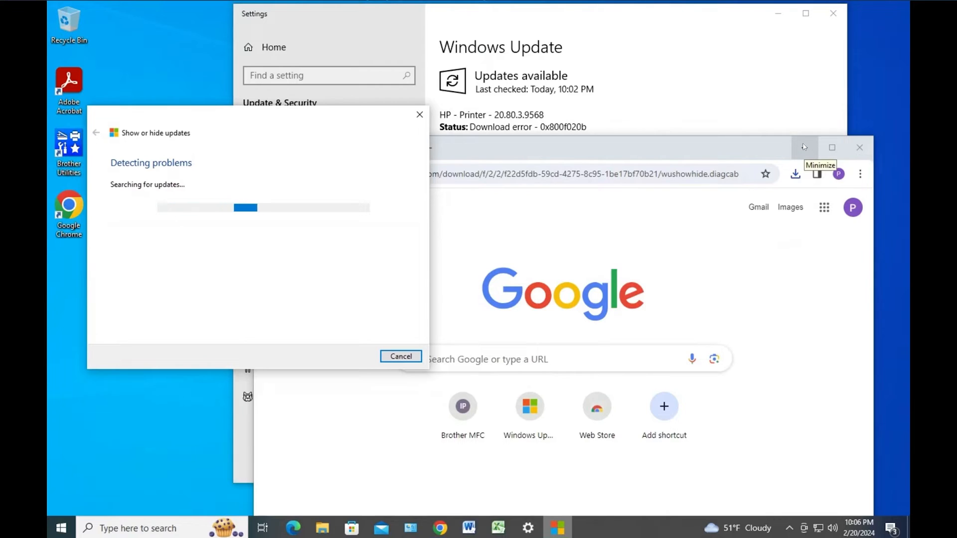
mouse_move(240, 148)
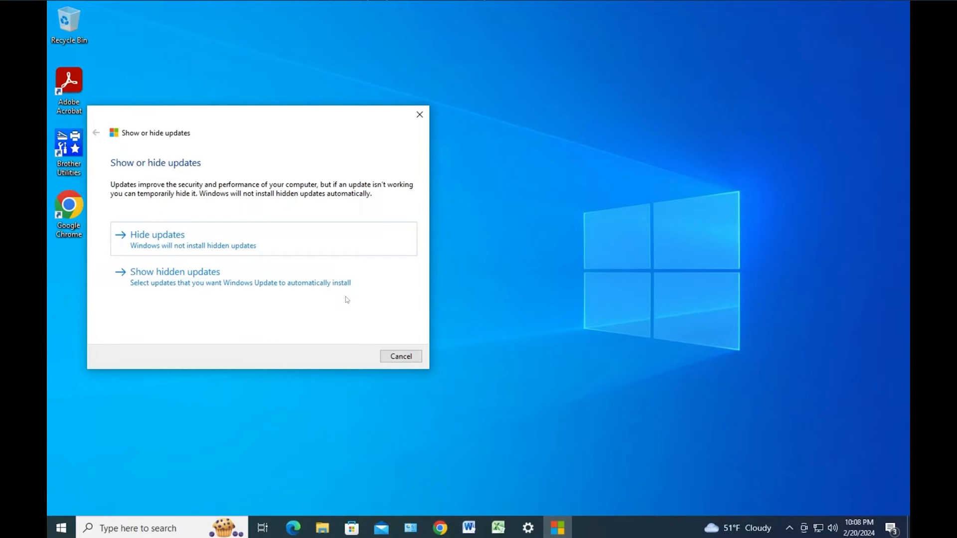
mouse_move(206, 241)
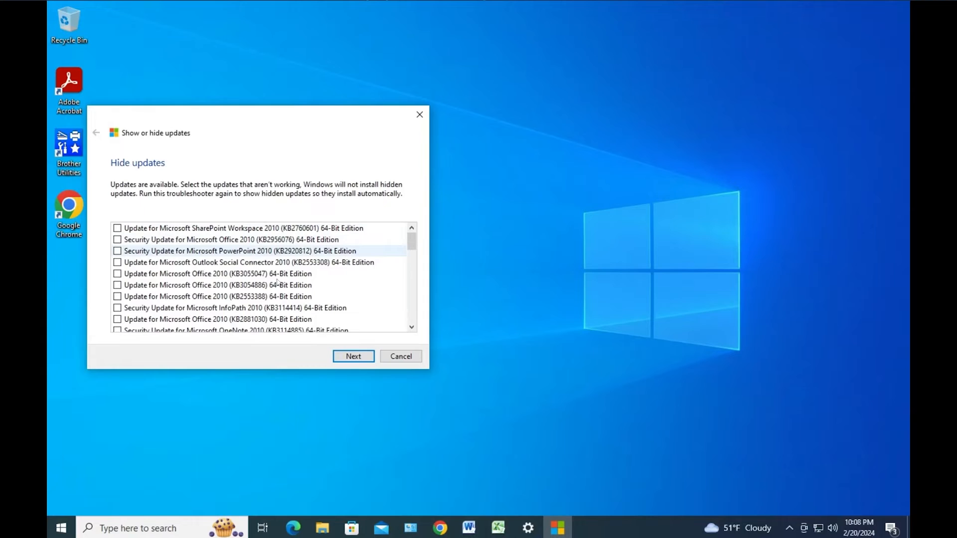
mouse_move(275, 273)
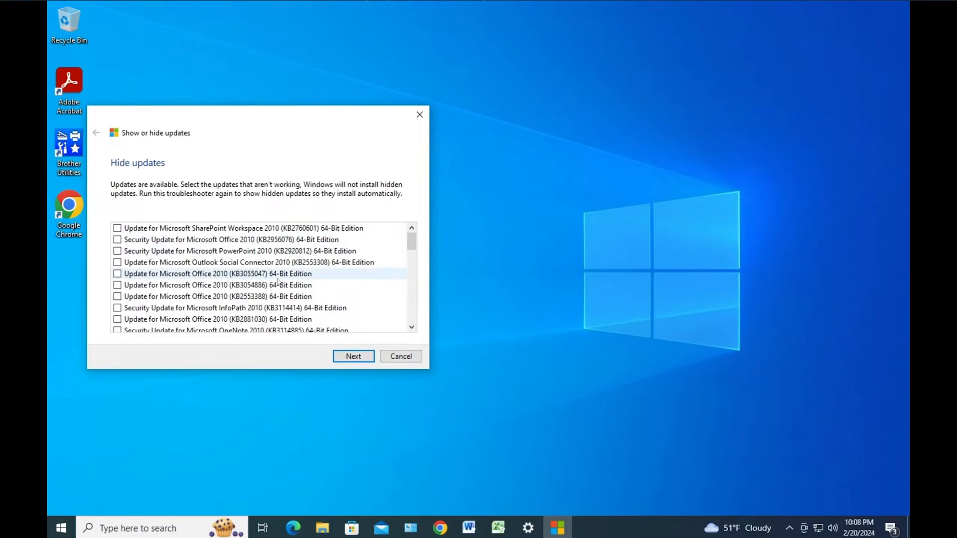
mouse_move(330, 252)
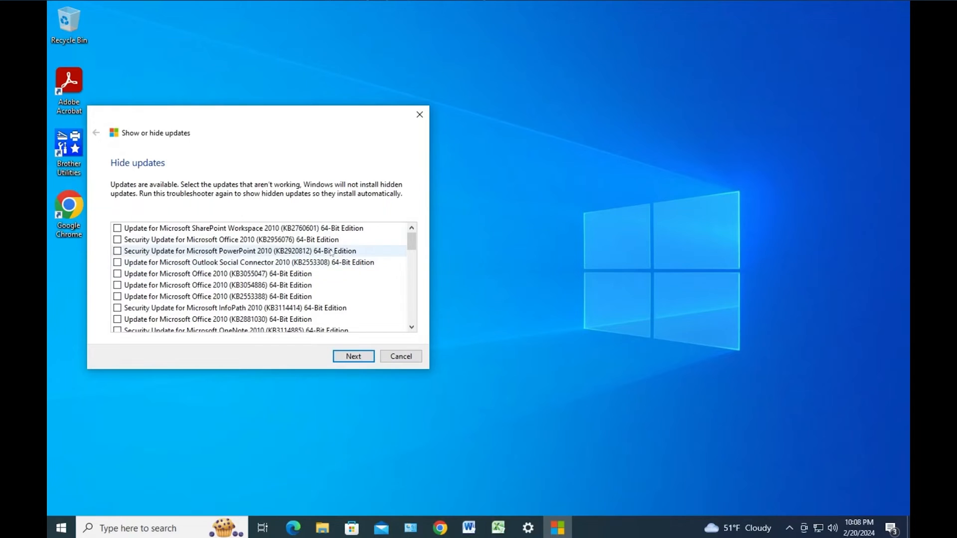
Step: Tick the HP - Printer - 20.80.3.9568 update for hiding and submit the choice
scroll(down, 3)
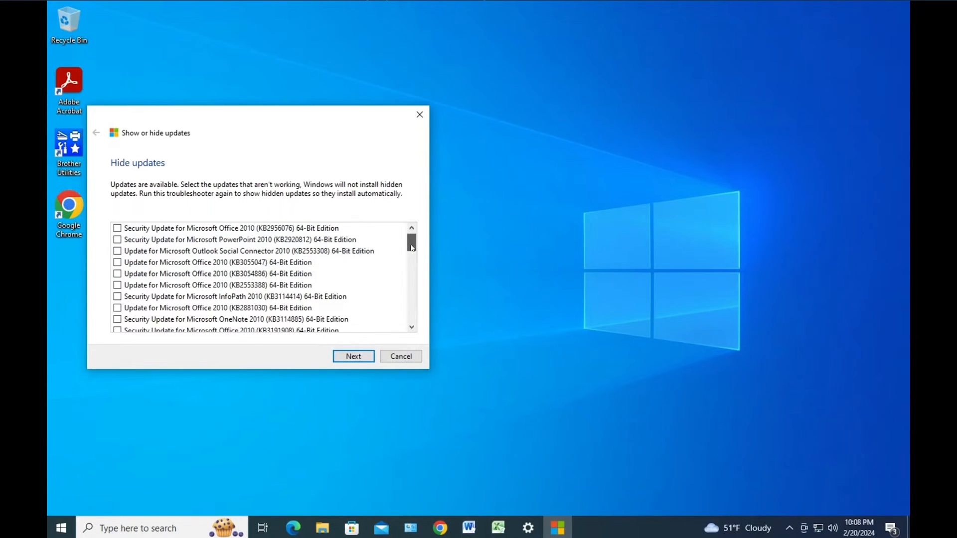
scroll(down, 3)
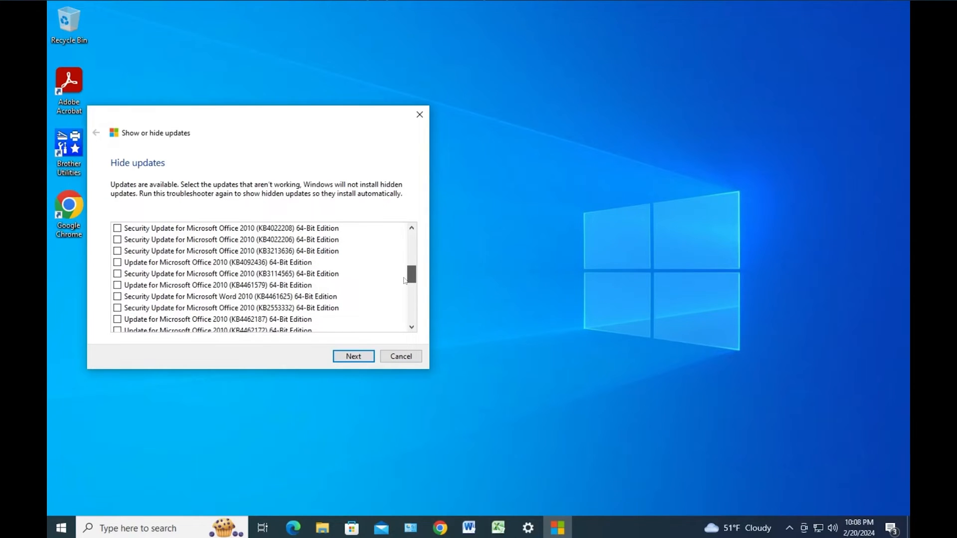
scroll(down, 3)
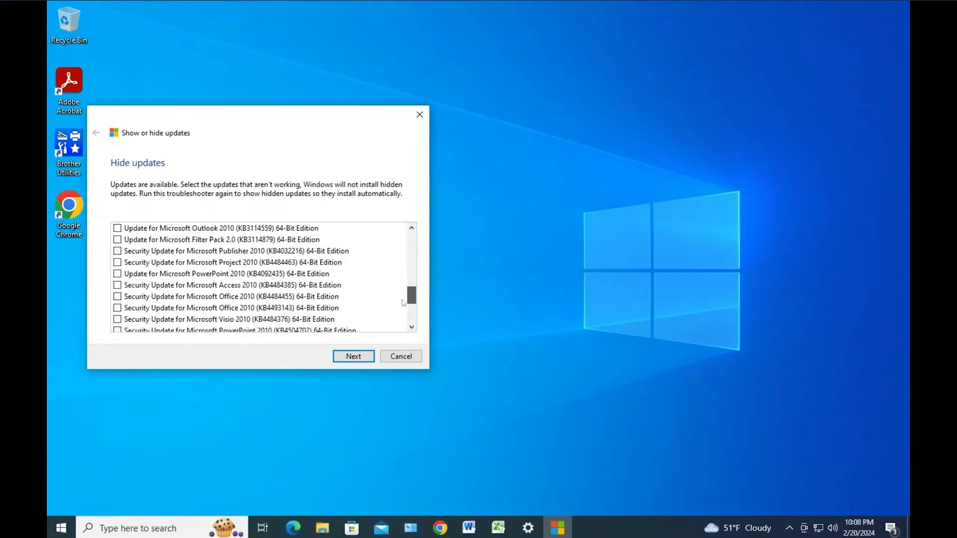
scroll(down, 3)
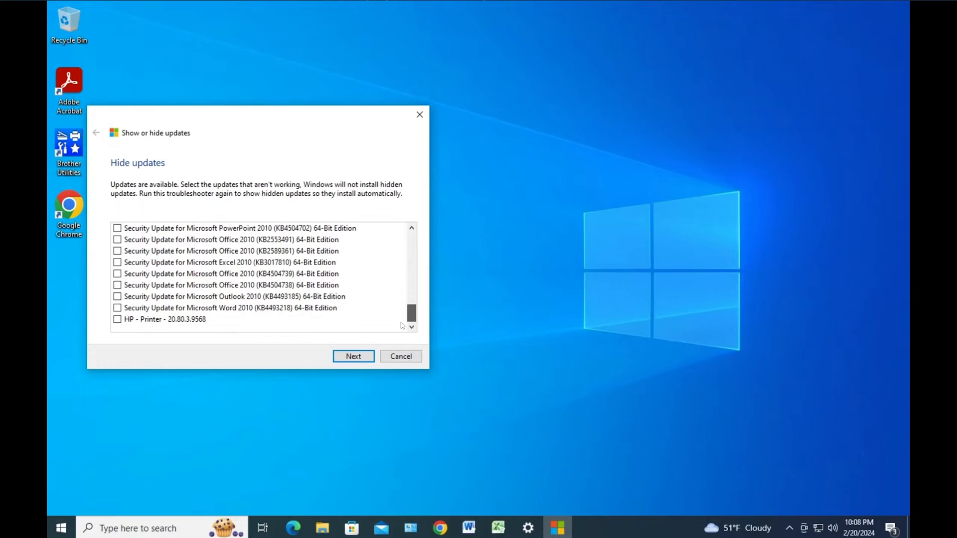
click(117, 319)
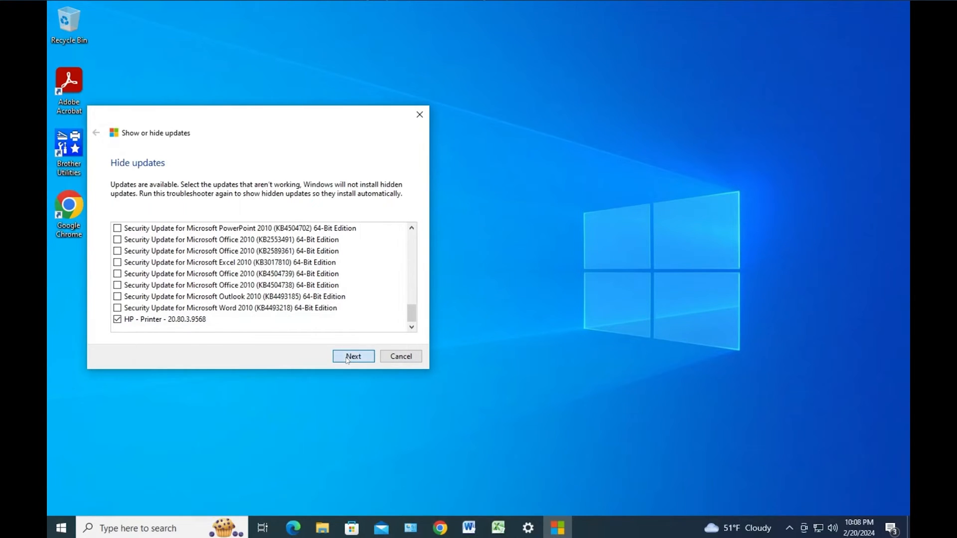
click(353, 356)
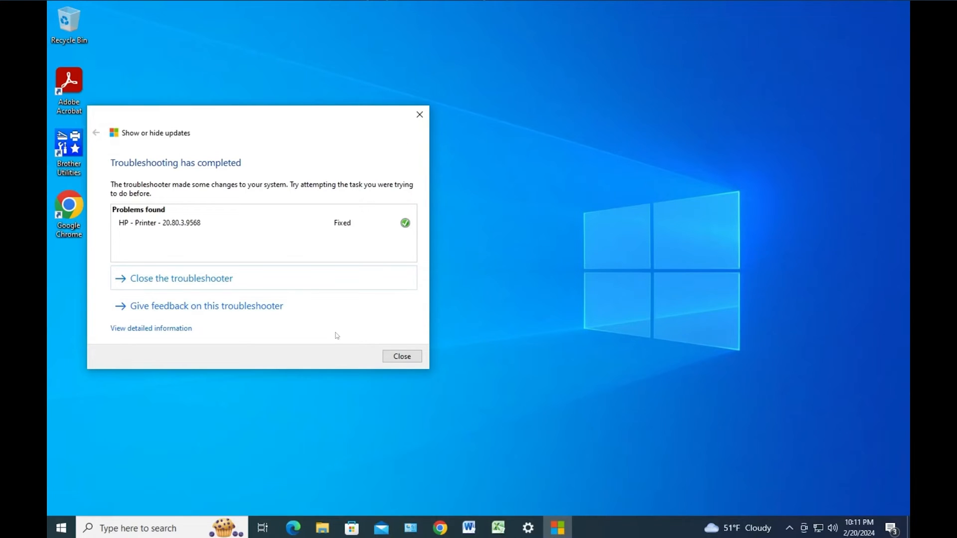
Step: Close the completed troubleshooter with the HP printer update marked Fixed
click(401, 356)
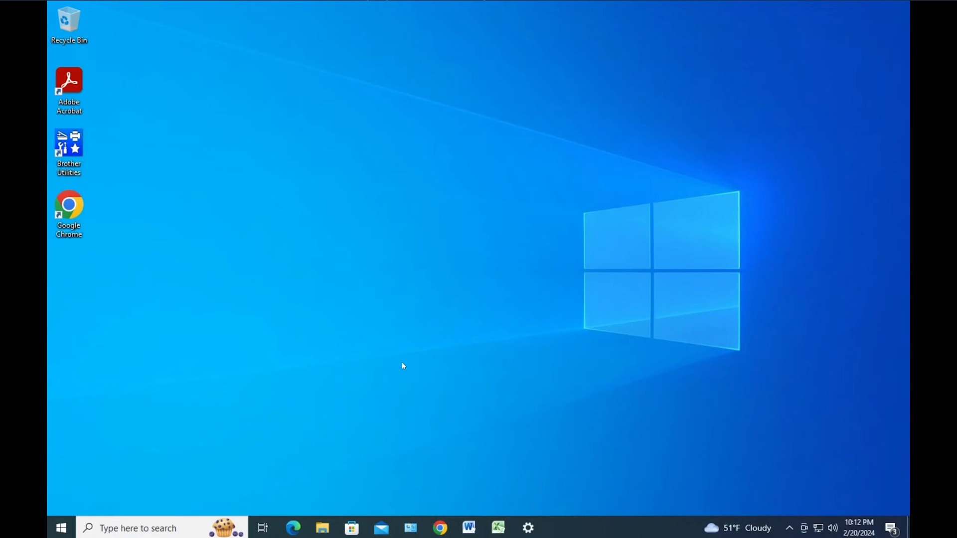
Step: Retry the failed HP printer update in Windows Update and run a fresh check for updates
click(526, 529)
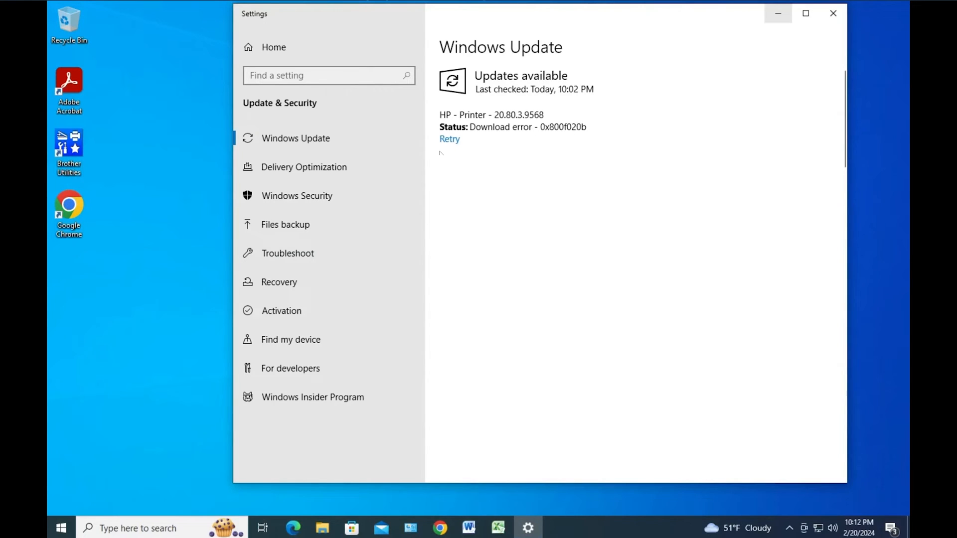
click(449, 139)
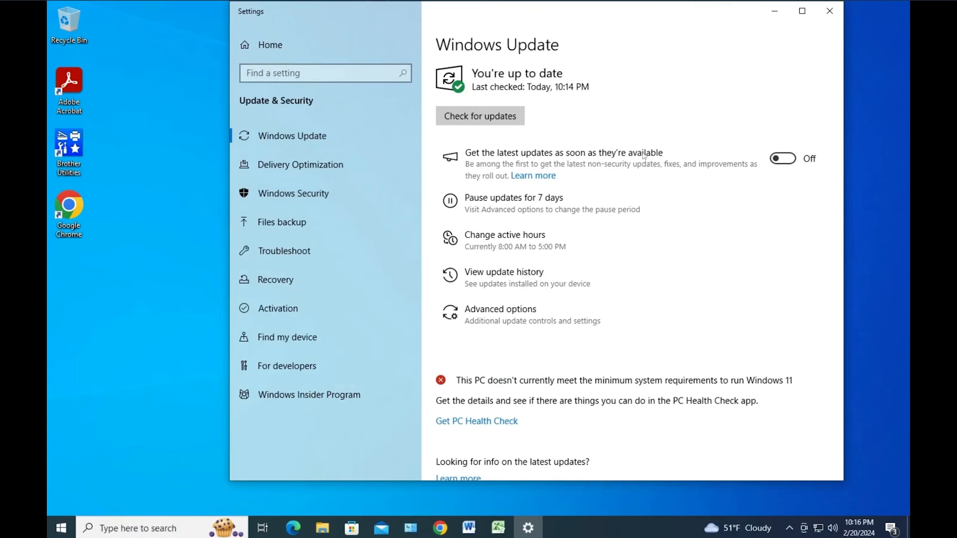
click(479, 116)
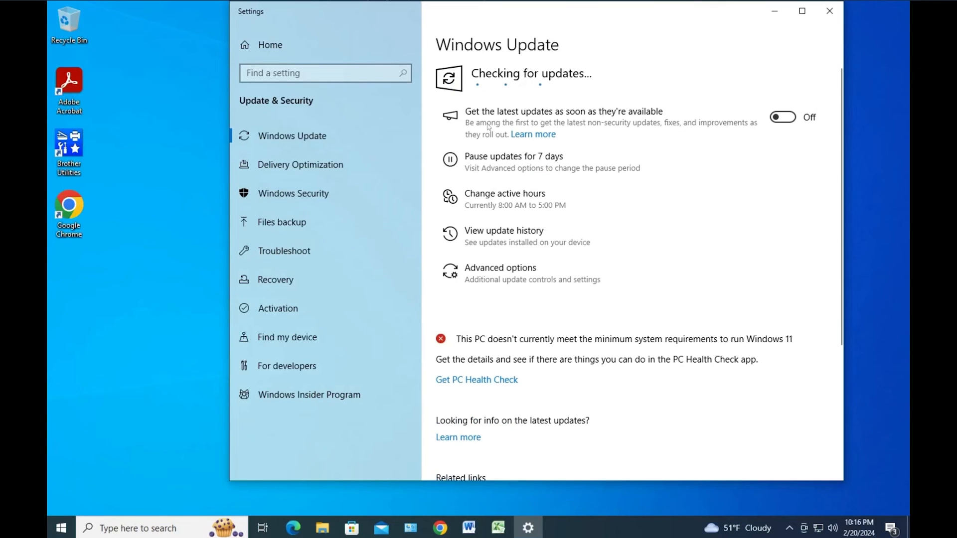